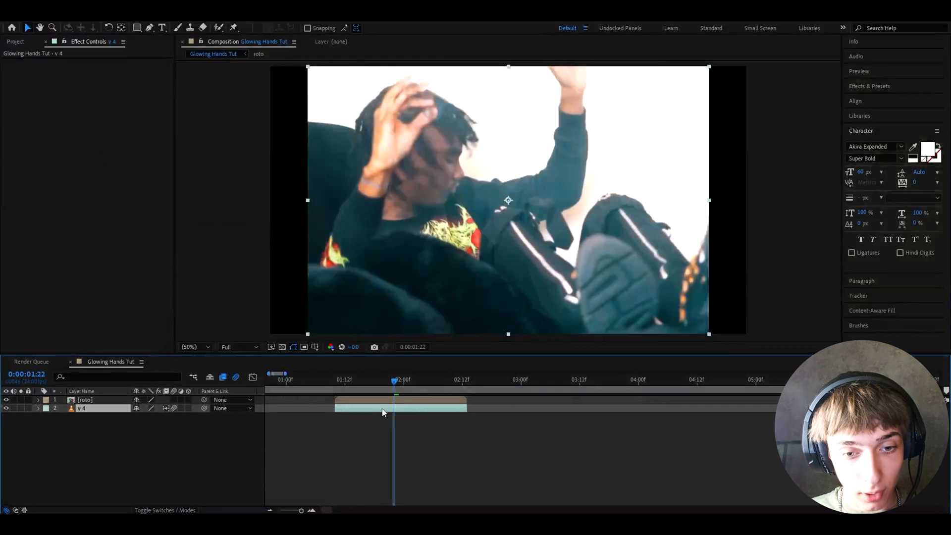
Duplicate v 4 and pre-compose the copy as 'rotobrush', moving all attributes.
key(ctrl+d)
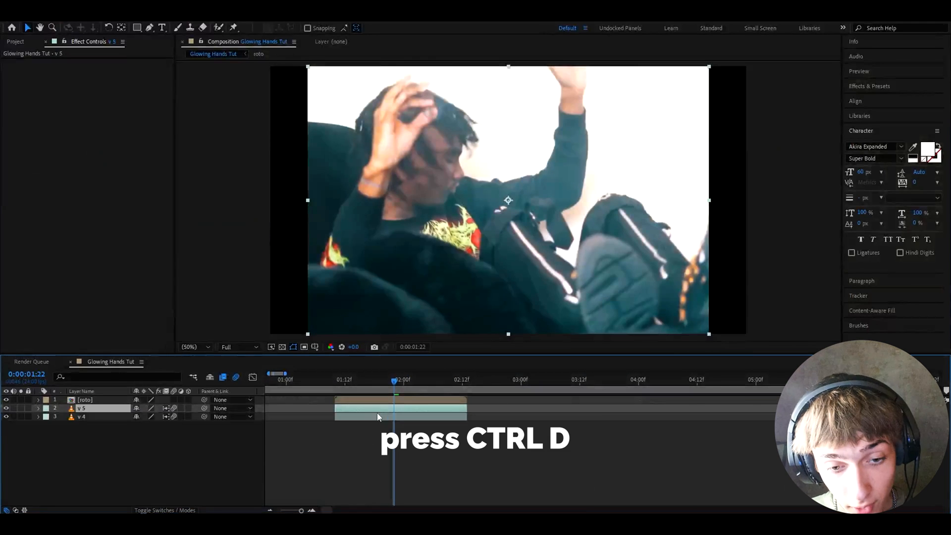
right_click(378, 416)
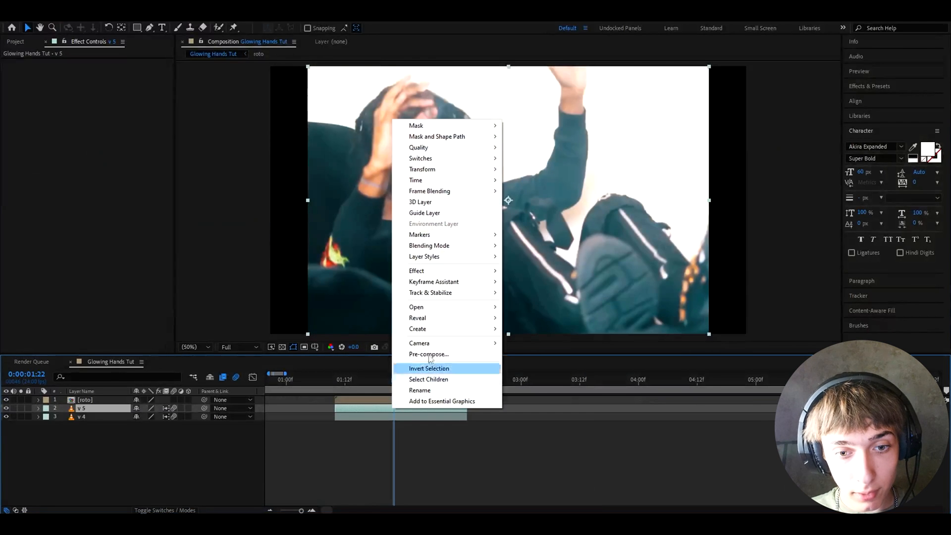
click(428, 354)
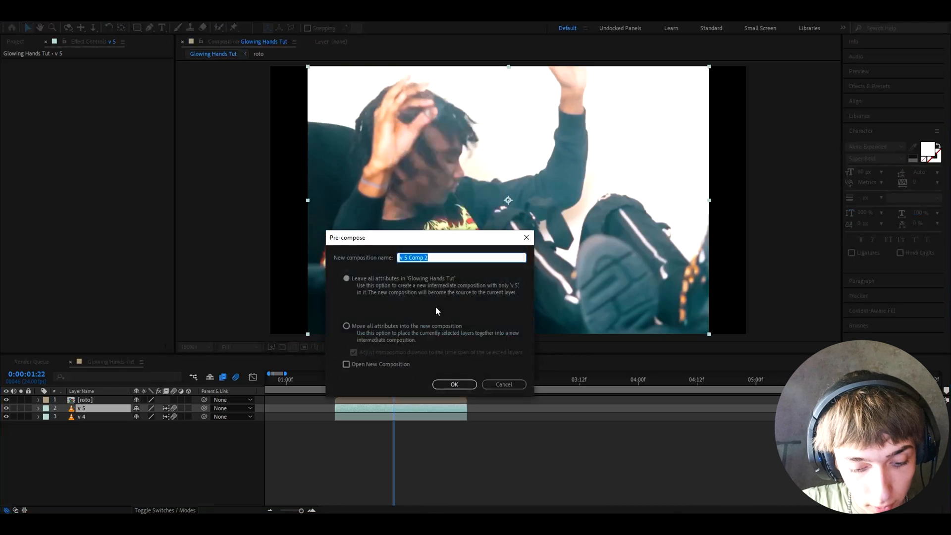
text(rotobrush)
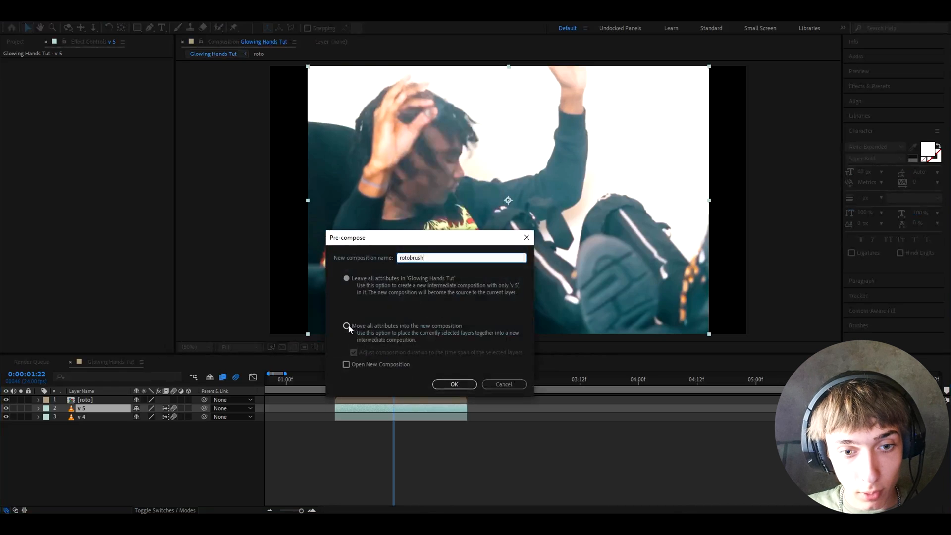
click(454, 384)
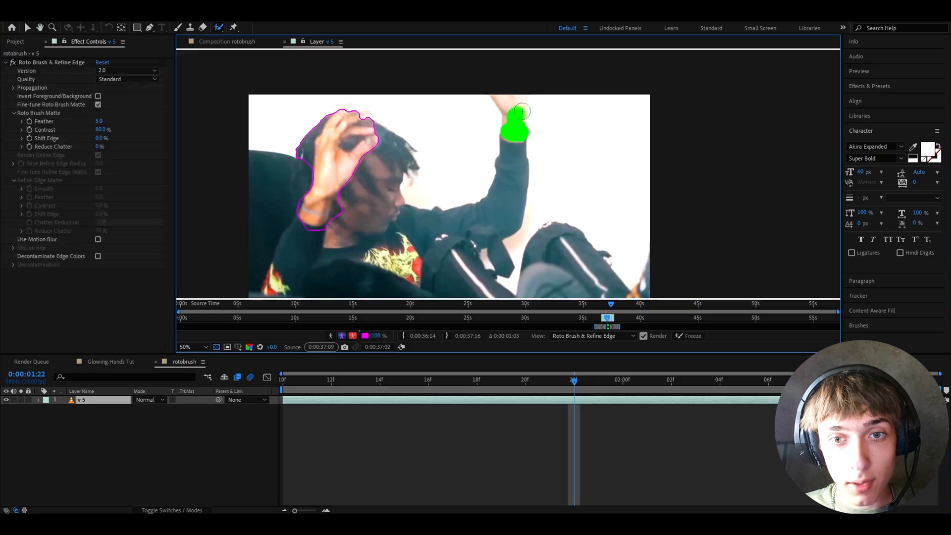
Paint over the raised hand with Roto Brush to build the matte.
click(189, 346)
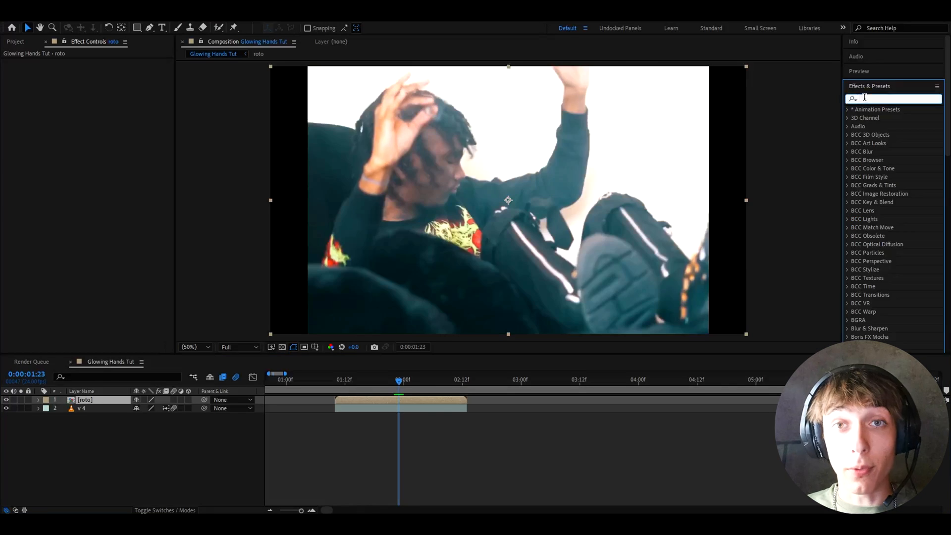
Apply CC Wide Time, set Native Motion Blur to On, and reveal keyframed properties.
text(cc wide time)
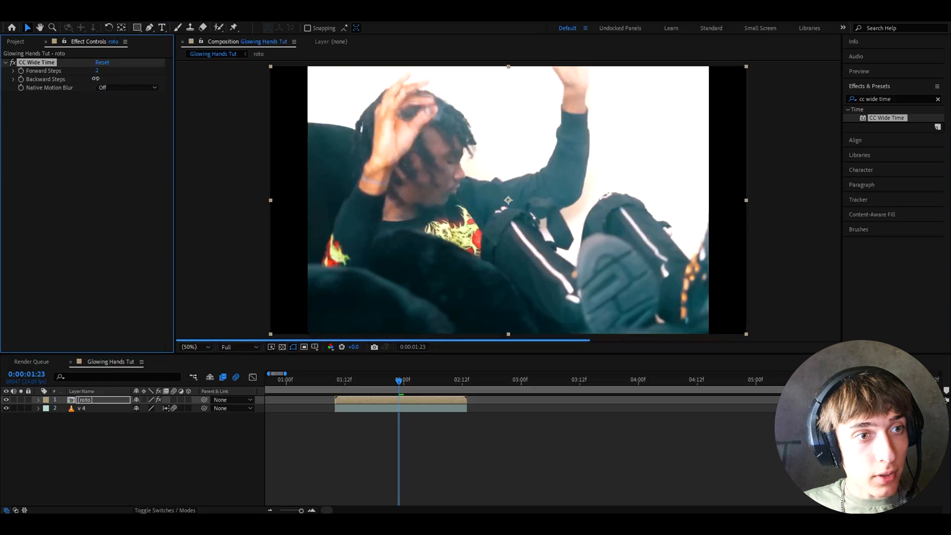
click(128, 87)
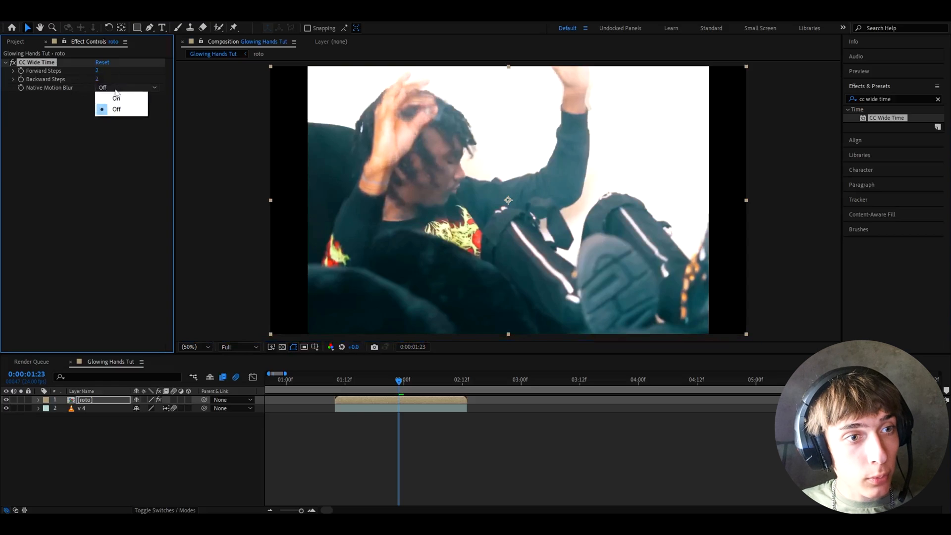
click(116, 98)
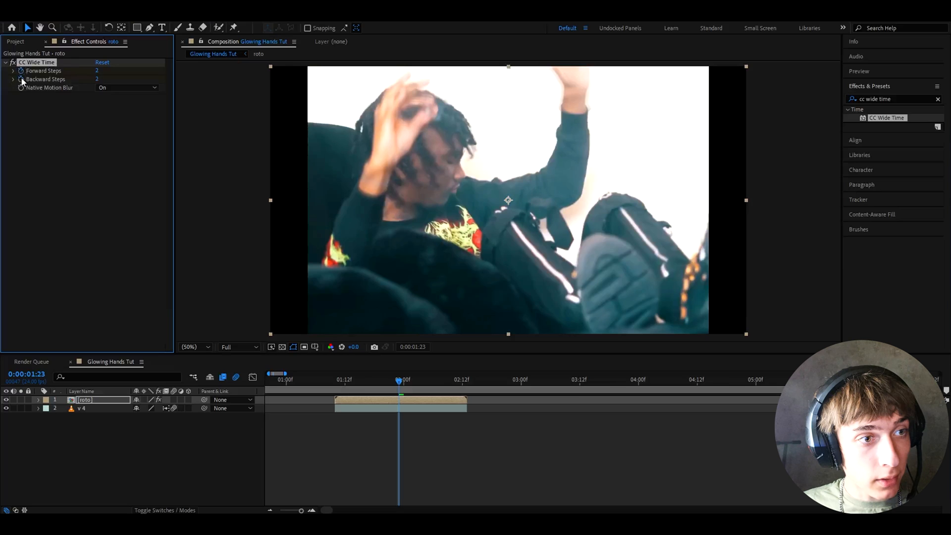
key(u)
text(s)
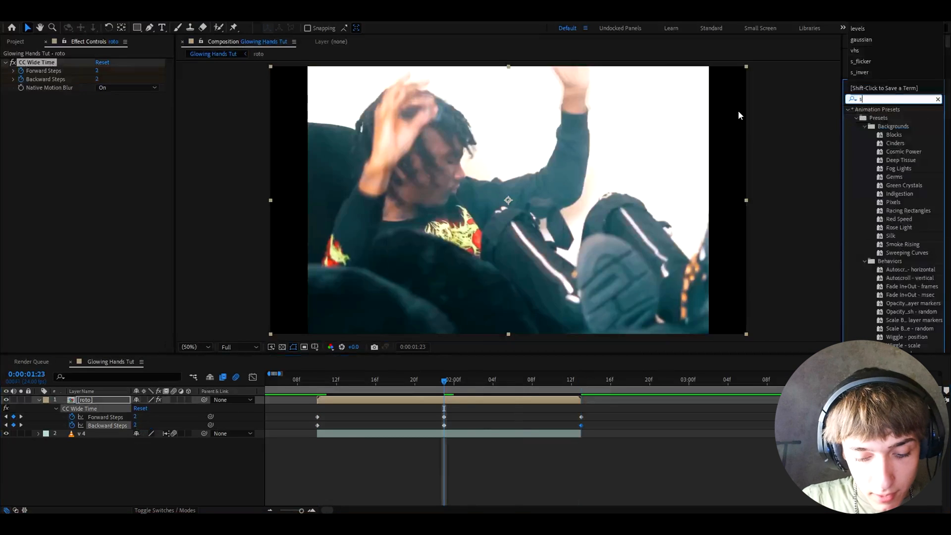
Apply S_Flicker and lower its Amplitude to about 0.3.
double_click(881, 118)
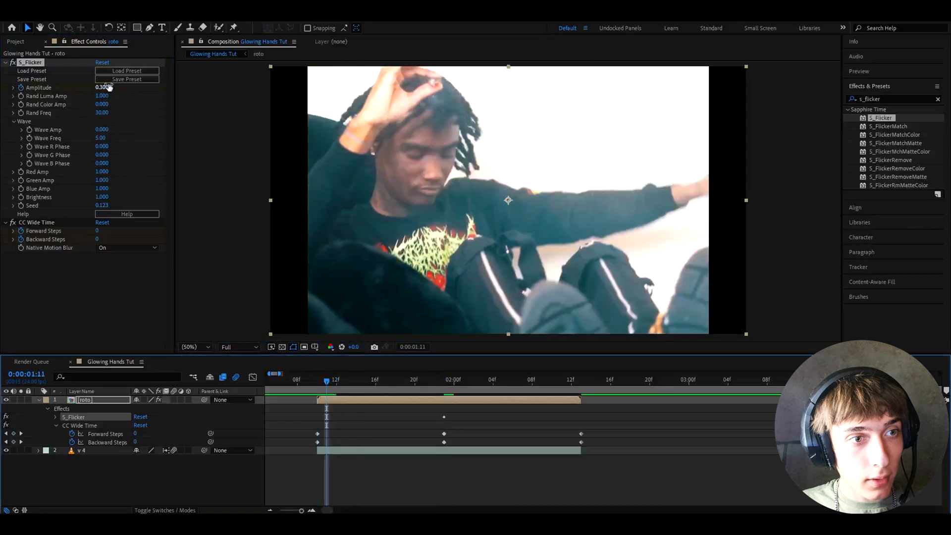
drag(103, 87, 103, 87)
text(noise)
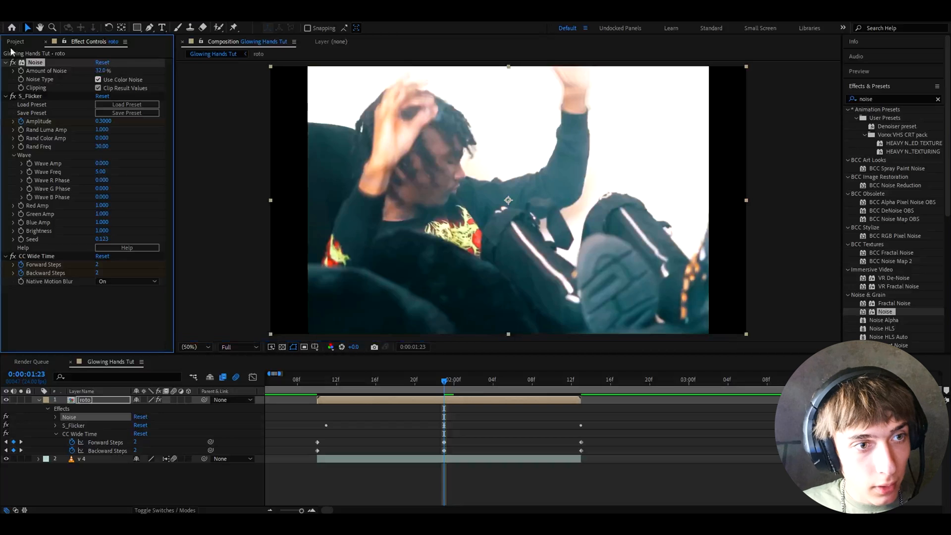
Set Noise's amount to 32% and move the playhead to the clip start.
click(98, 80)
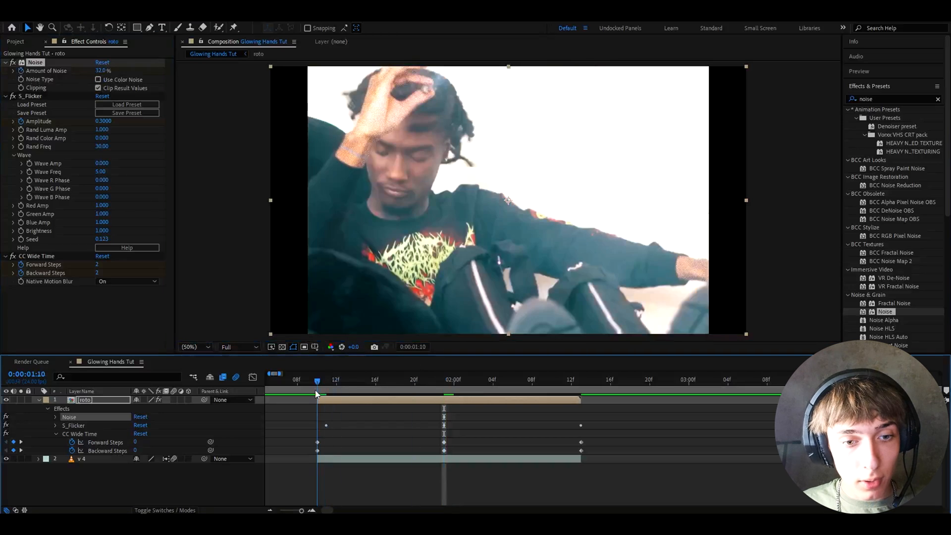
click(570, 379)
text(deep glow)
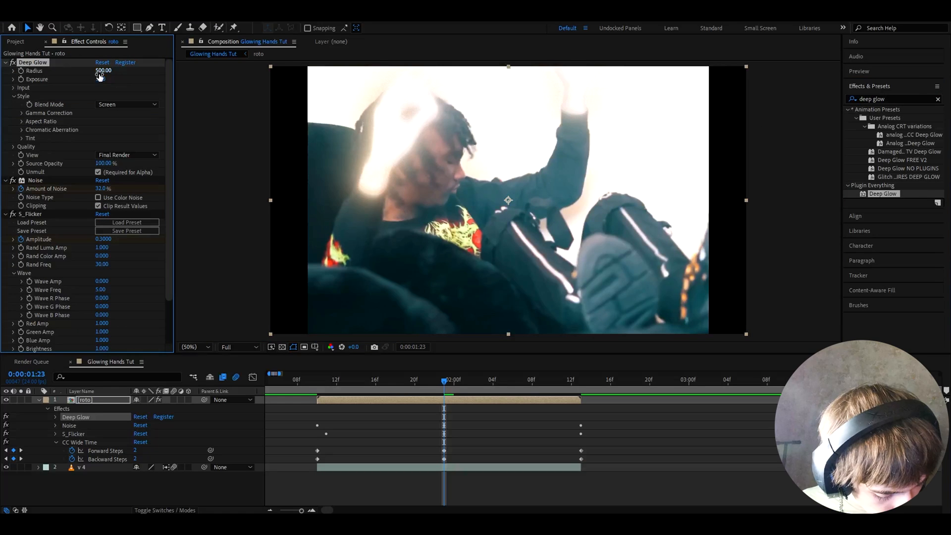
Set Deep Glow radius to 600 and exposure to 0.30, then move to mid-clip.
click(103, 71)
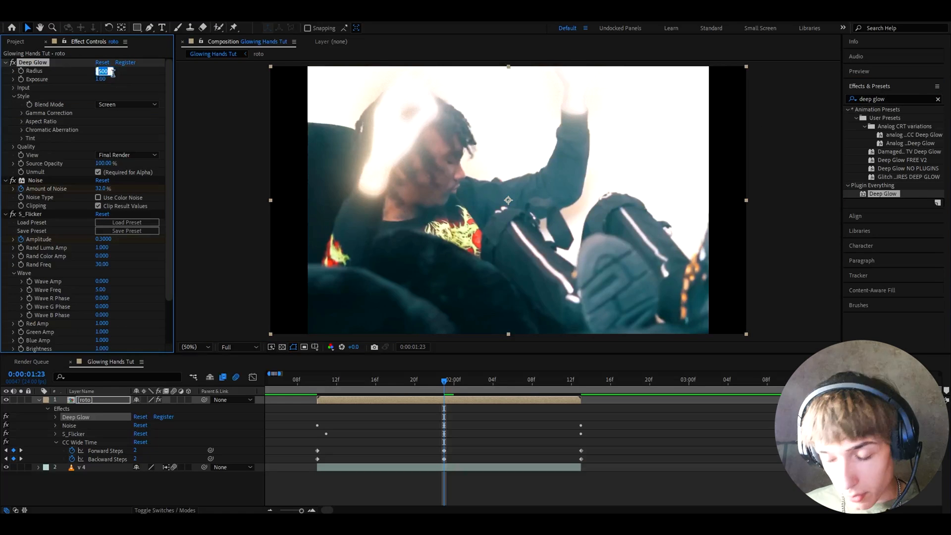
text(600.00)
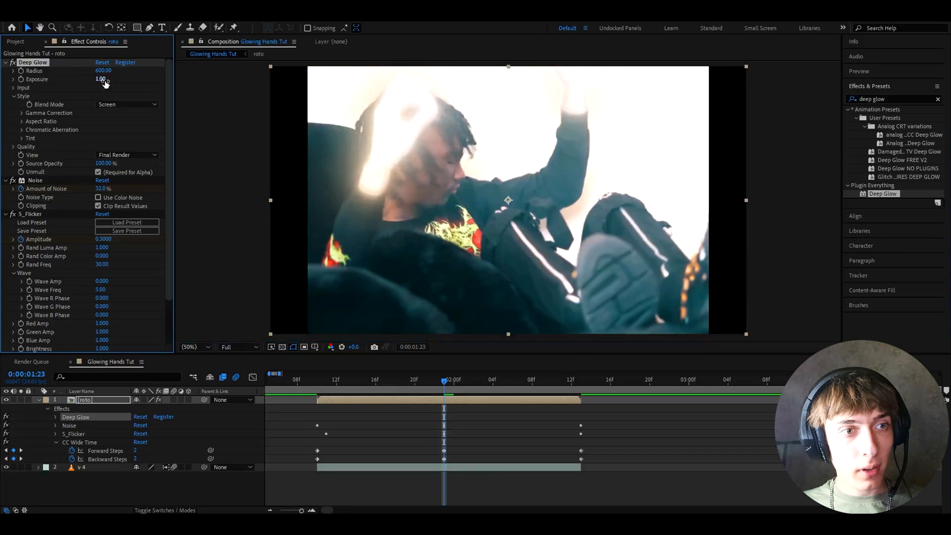
click(101, 79)
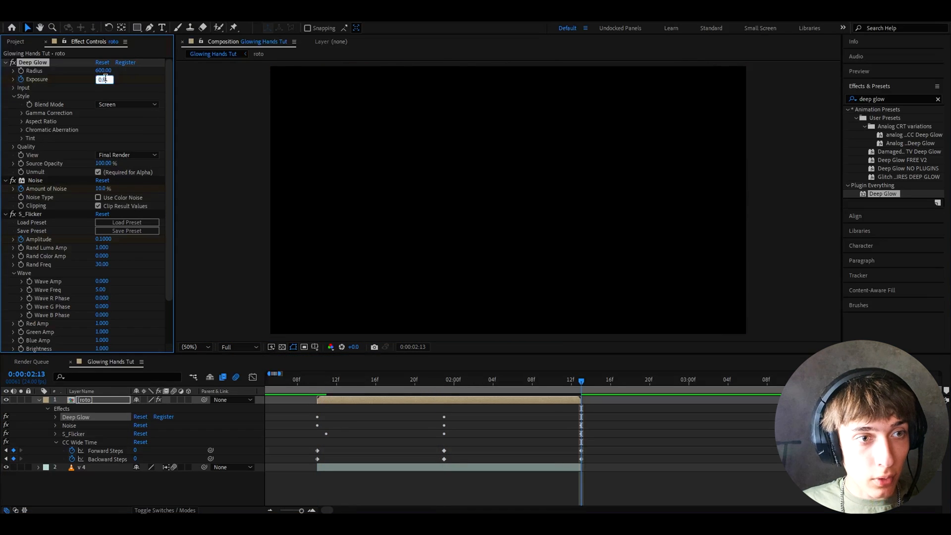
text(0.30)
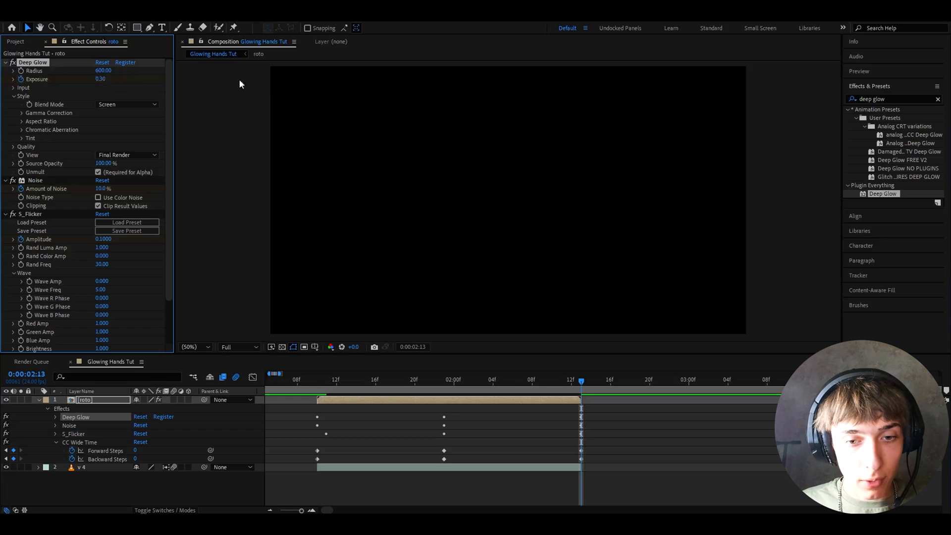
click(443, 379)
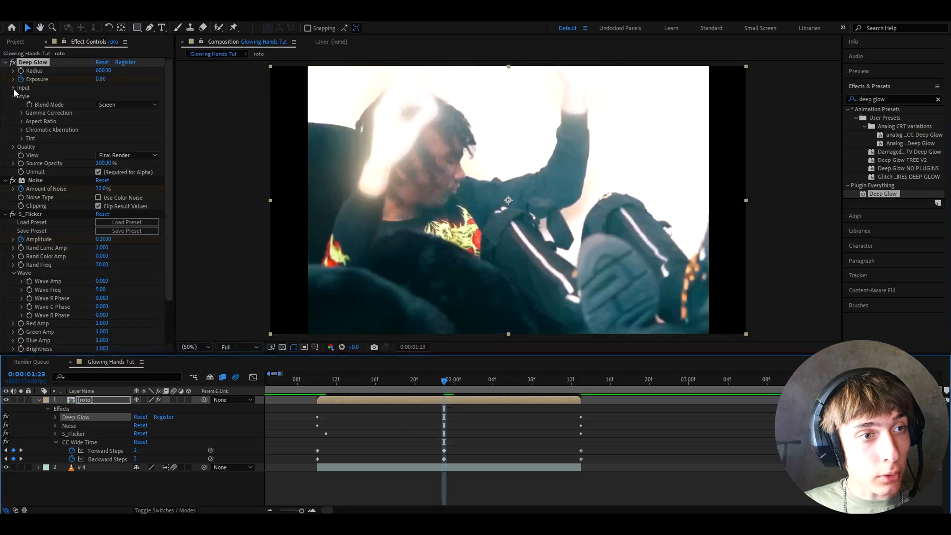
Raise Deep Glow's input Threshold to 70% and keyframe it.
click(14, 88)
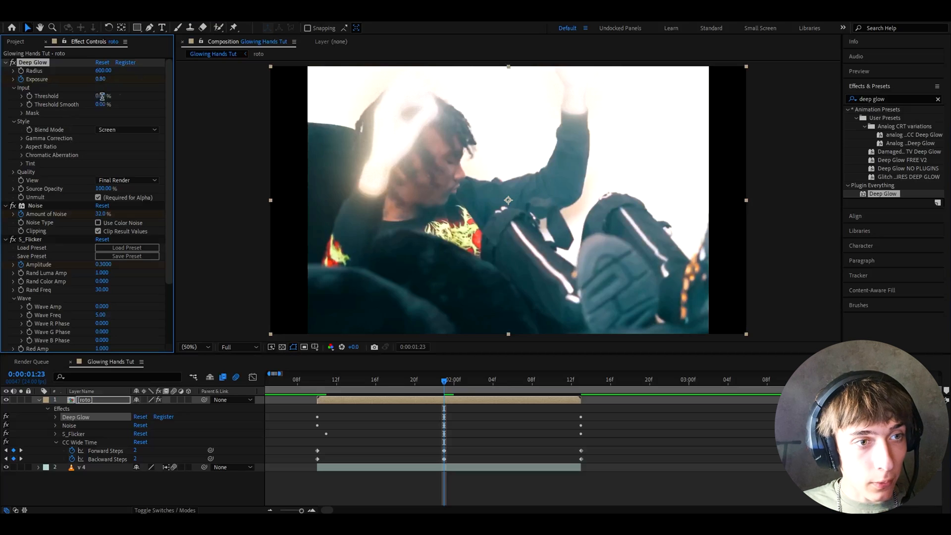
drag(100, 95, 109, 96)
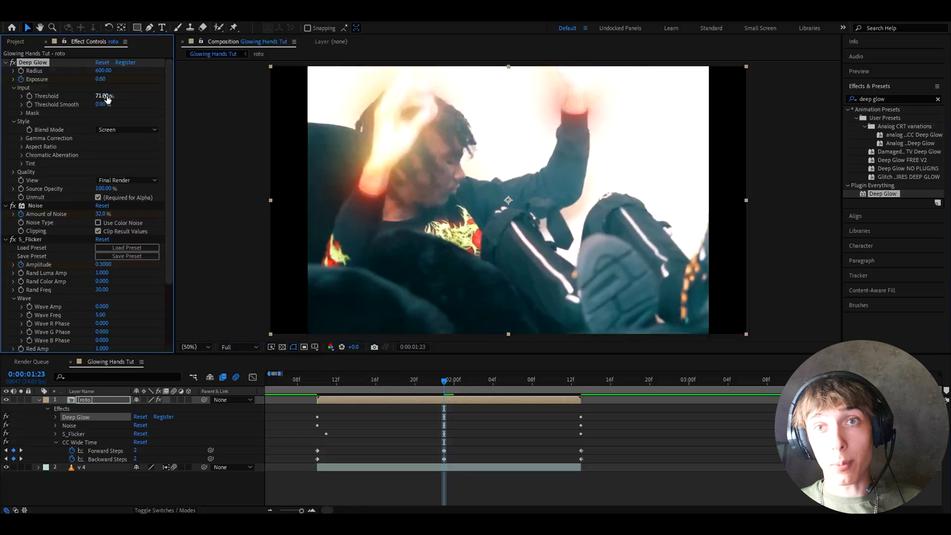
double_click(102, 95)
text(50)
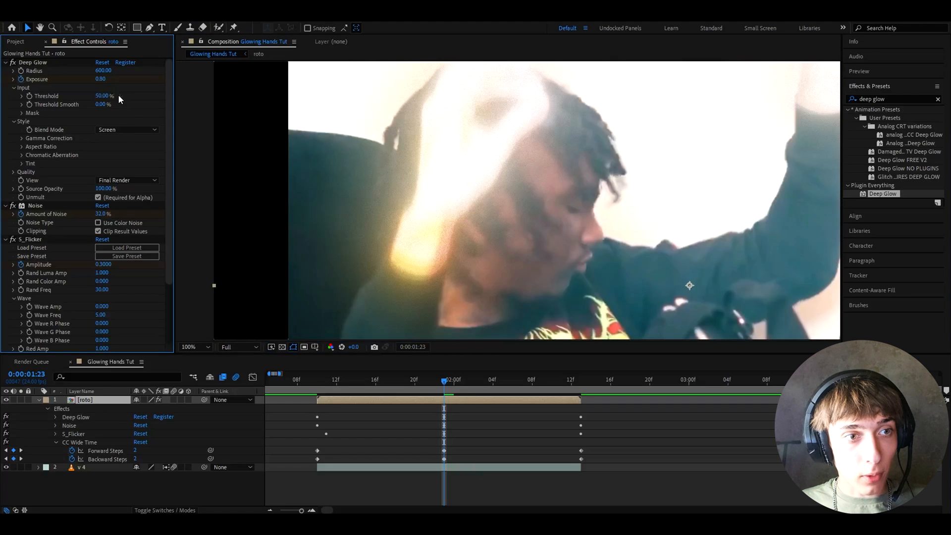
drag(103, 95, 112, 95)
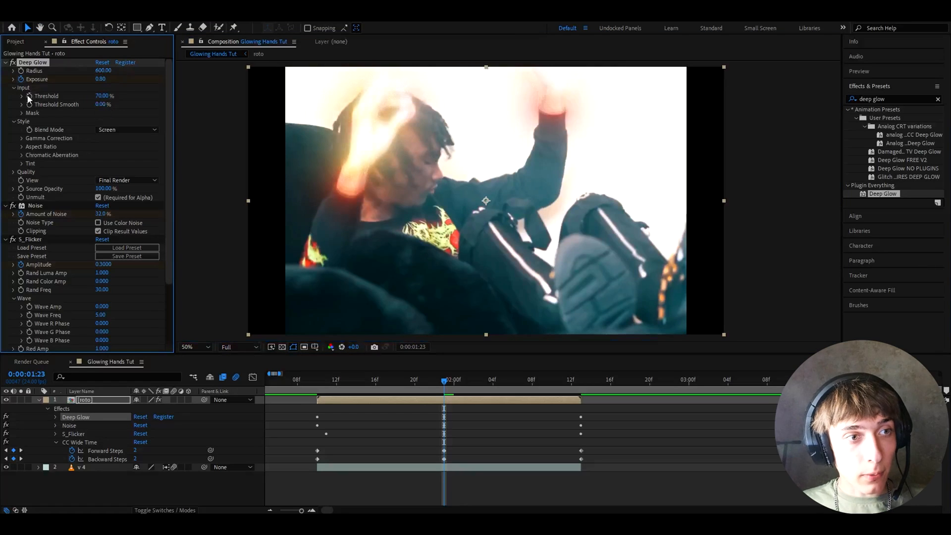
click(317, 379)
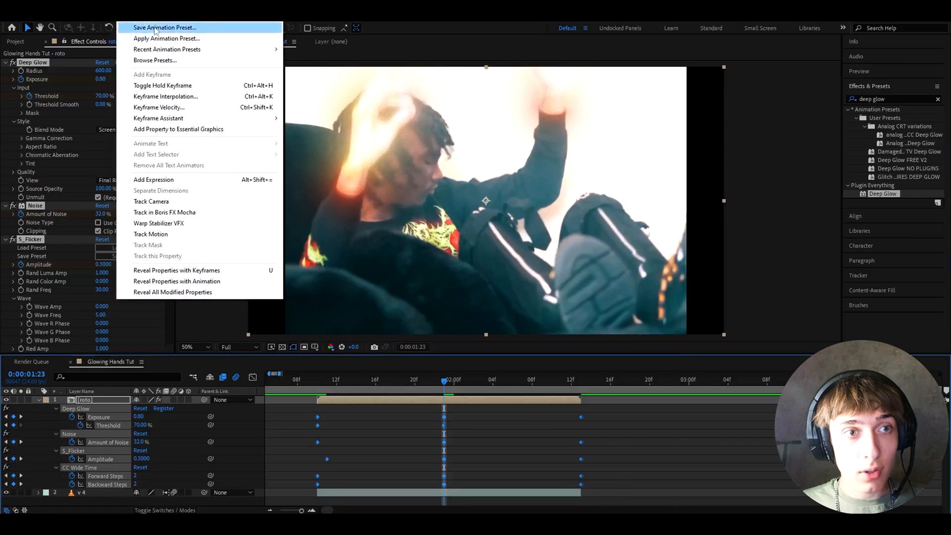
Save the roto layer's effects as the 'glowing hands' animation preset.
click(164, 27)
text(glowing hands)
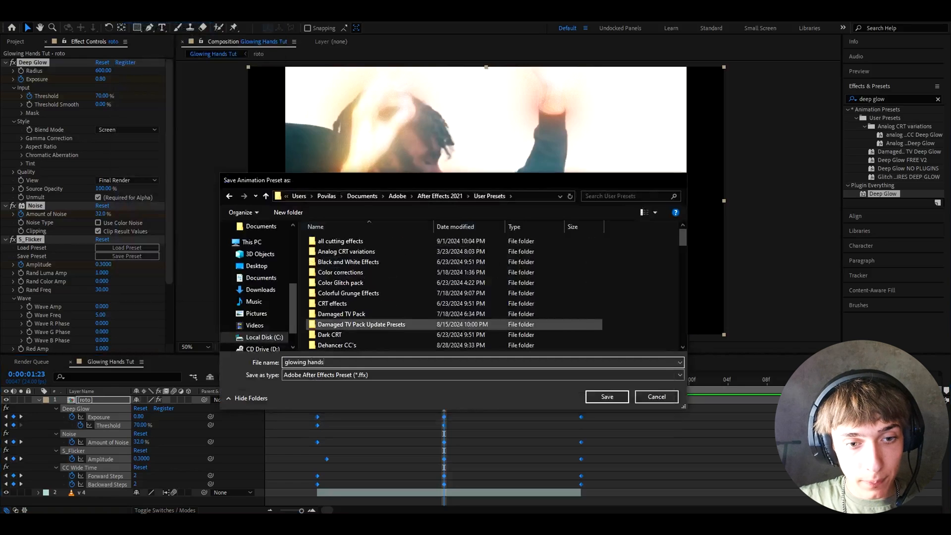
click(606, 396)
text(le)
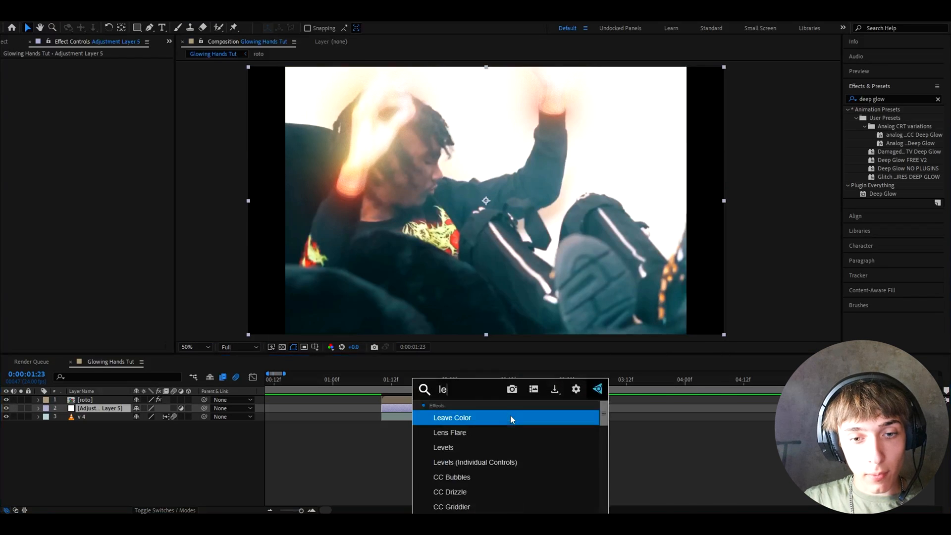
Apply Levels to the adjustment layer and keyframe a raised Input Black across the clip.
double_click(443, 447)
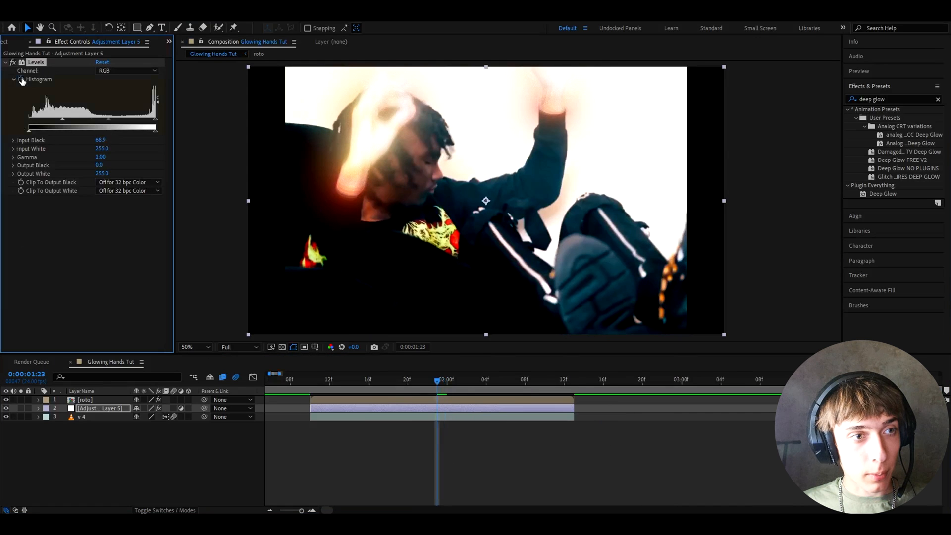
drag(437, 379, 310, 380)
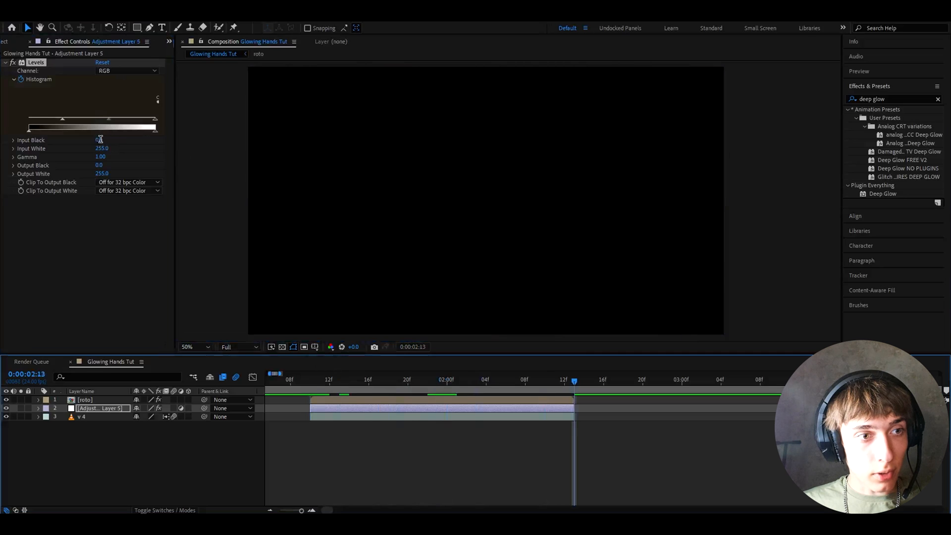
click(102, 140)
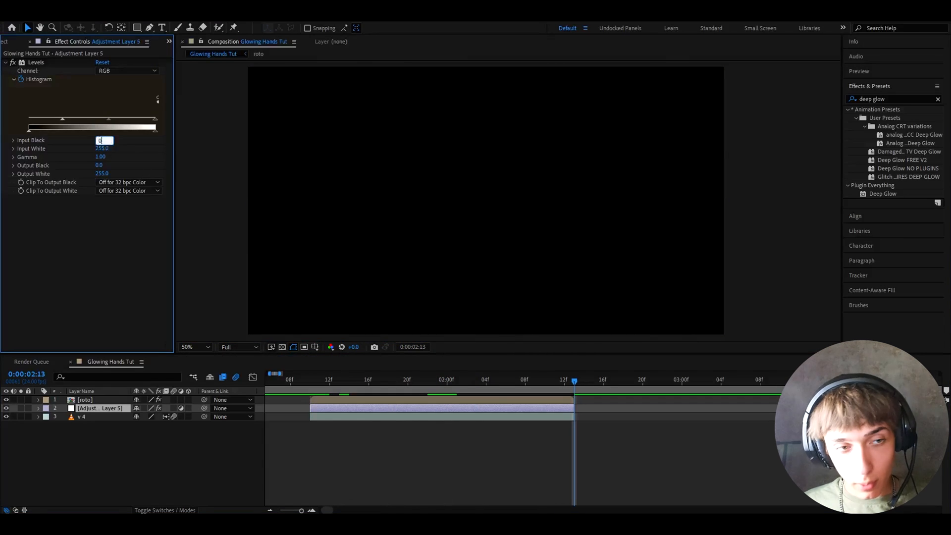
key(u)
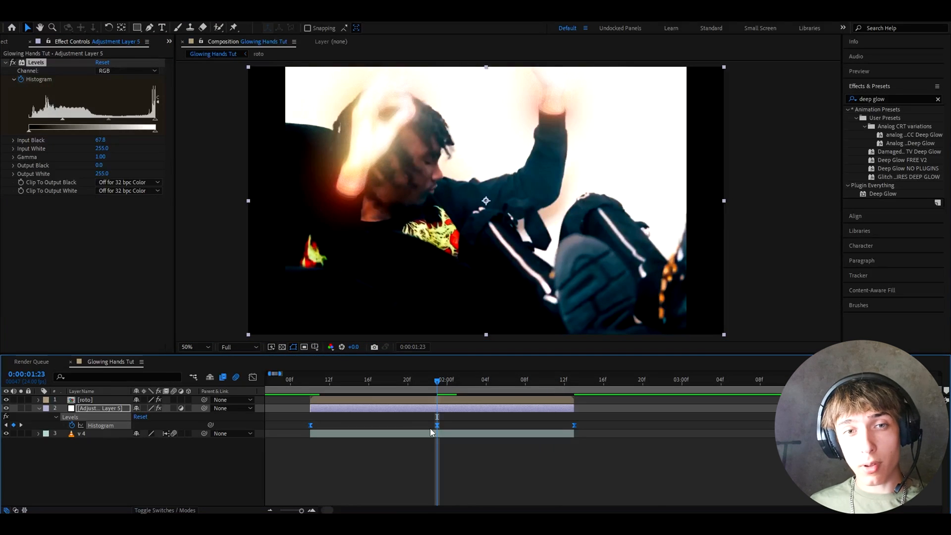
click(193, 346)
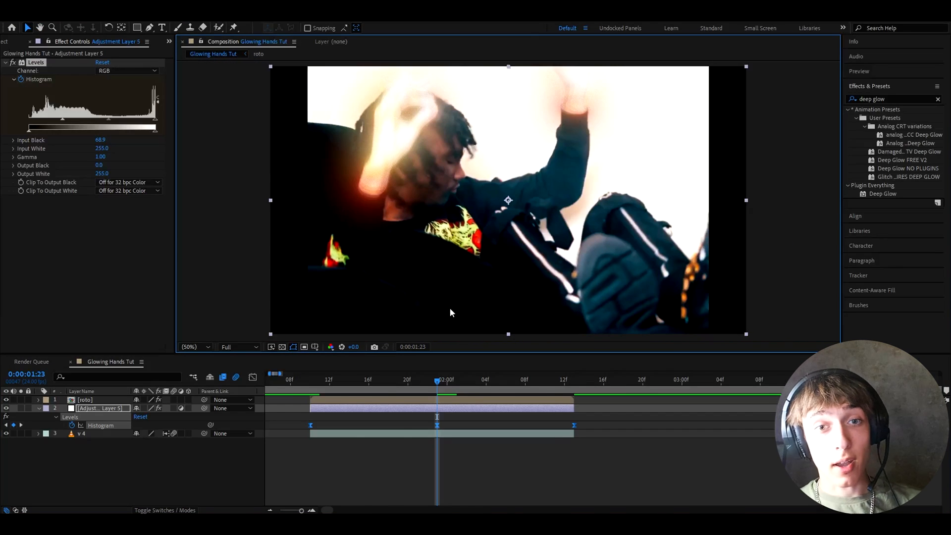
click(525, 379)
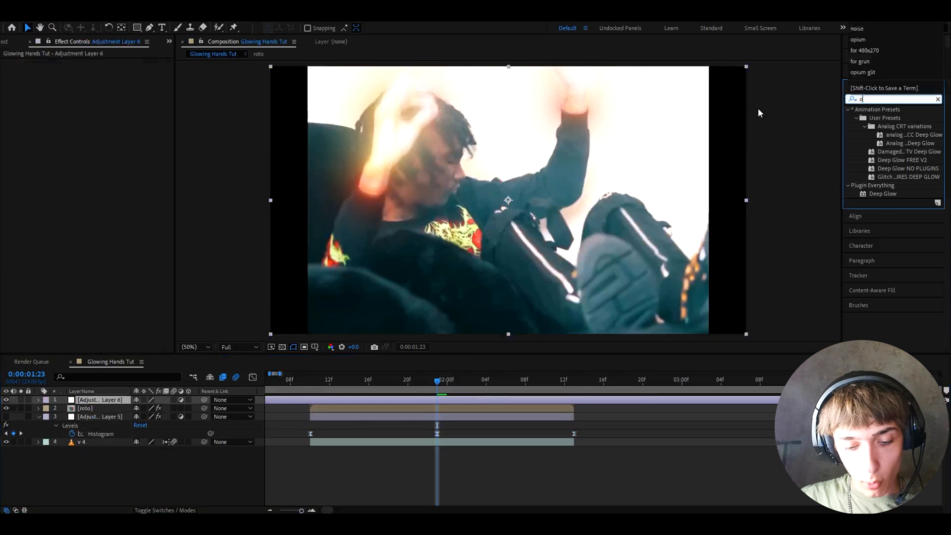
Search 'opium' and apply the Opium 2 preset to the top adjustment layer.
text(pium)
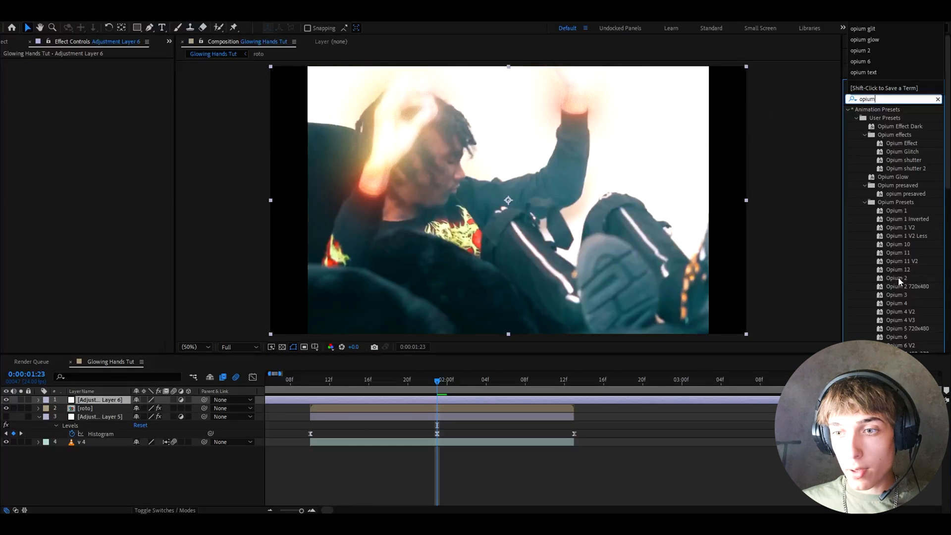
double_click(897, 278)
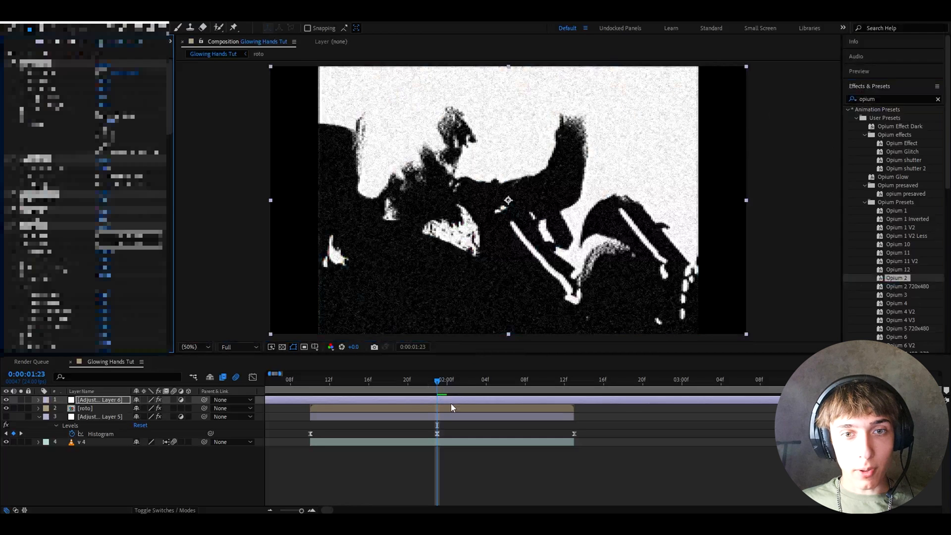